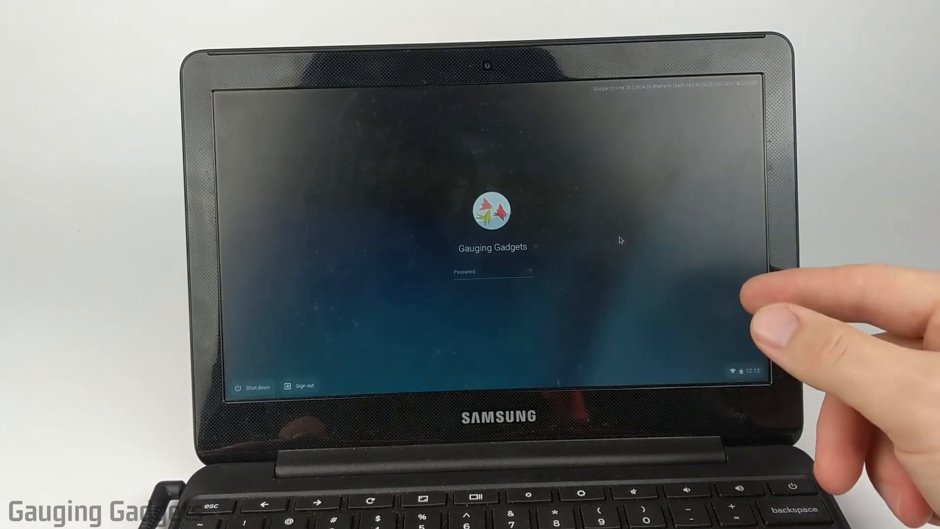
mouse_move(870, 372)
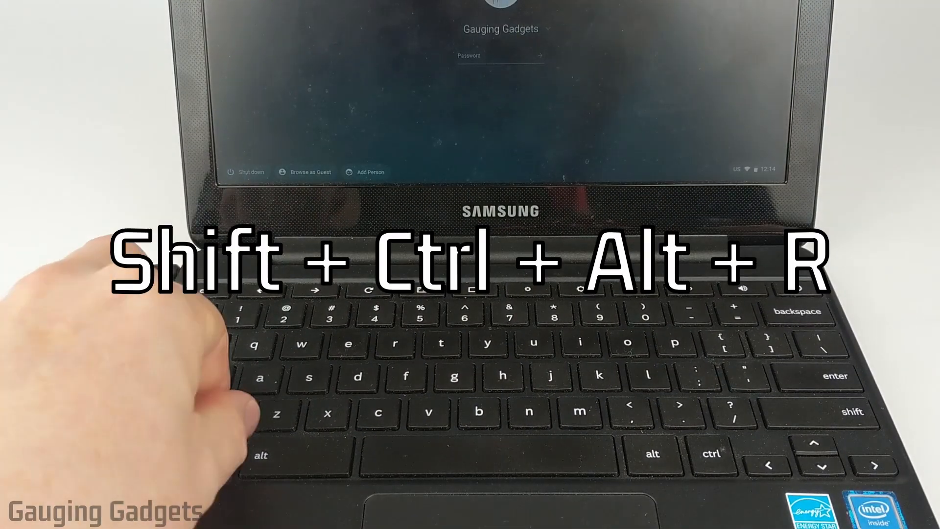
- Bring up the Reset this Chrome device screen with Shift+Ctrl+Alt+R from the sign-in screen
key(shift+ctrl+alt+r)
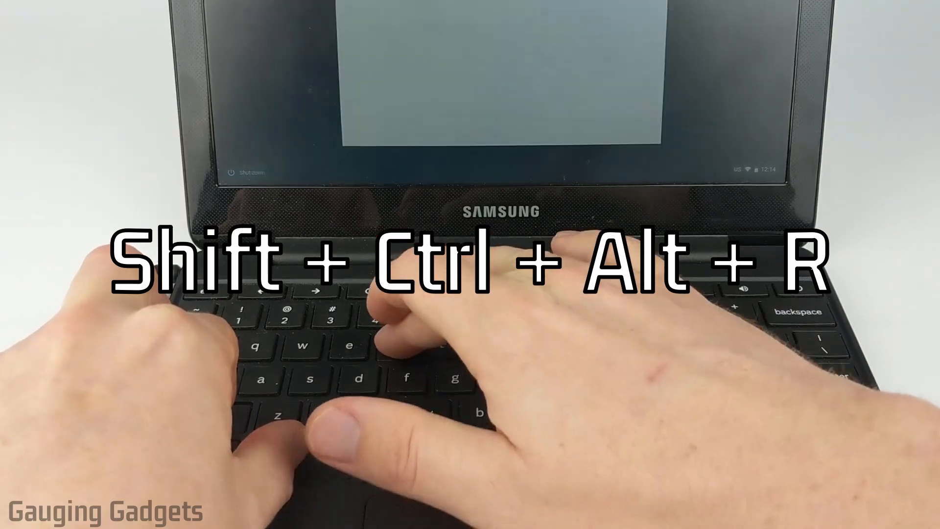
key(shift+ctrl+alt+r)
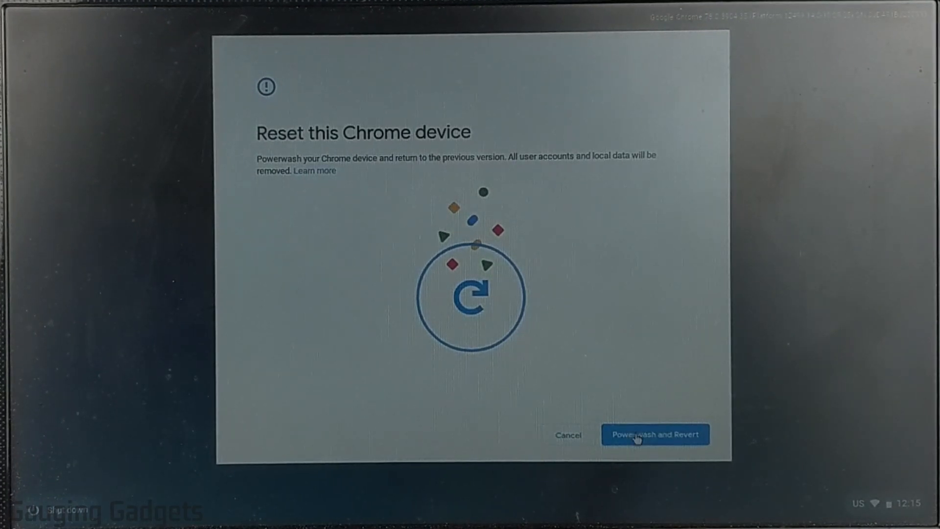
click(655, 434)
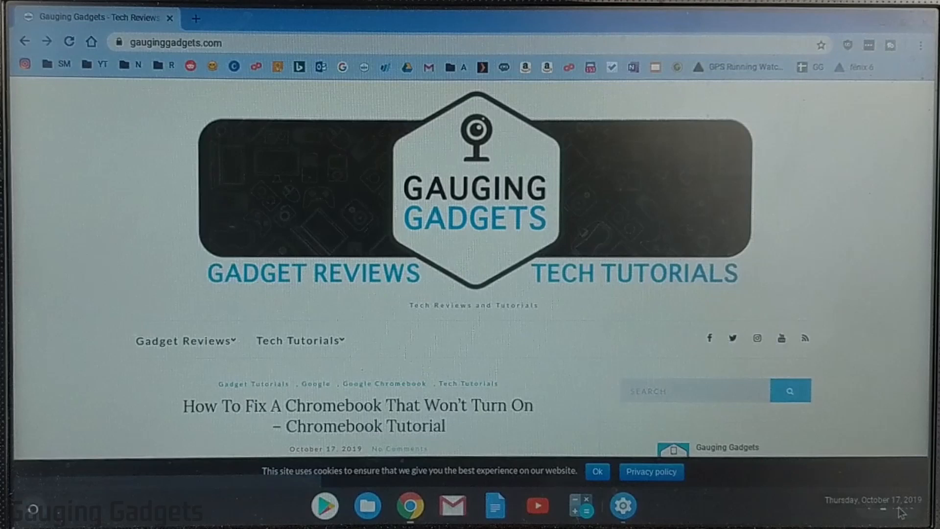
- Show the quick settings panel from the shelf's clock/status area
click(893, 509)
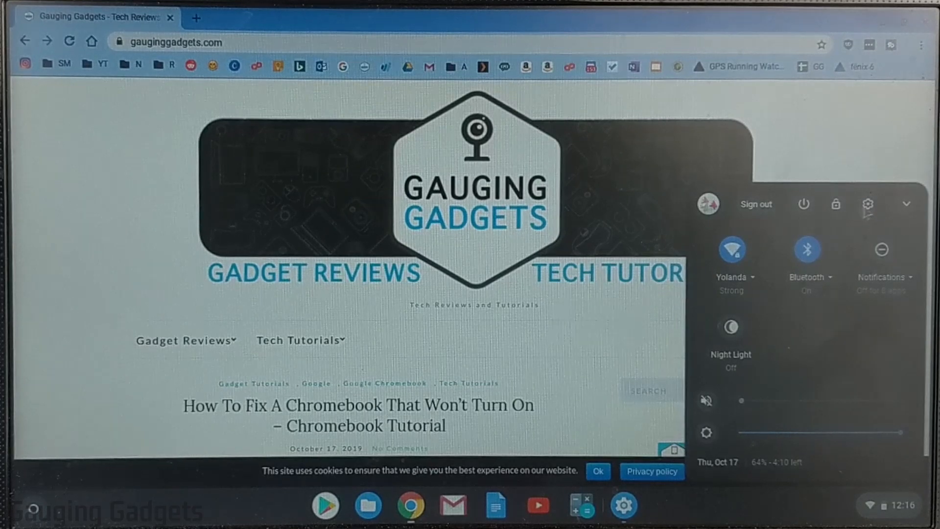
- Search Settings for 'powe' to surface the Powerwash reset entry
click(867, 204)
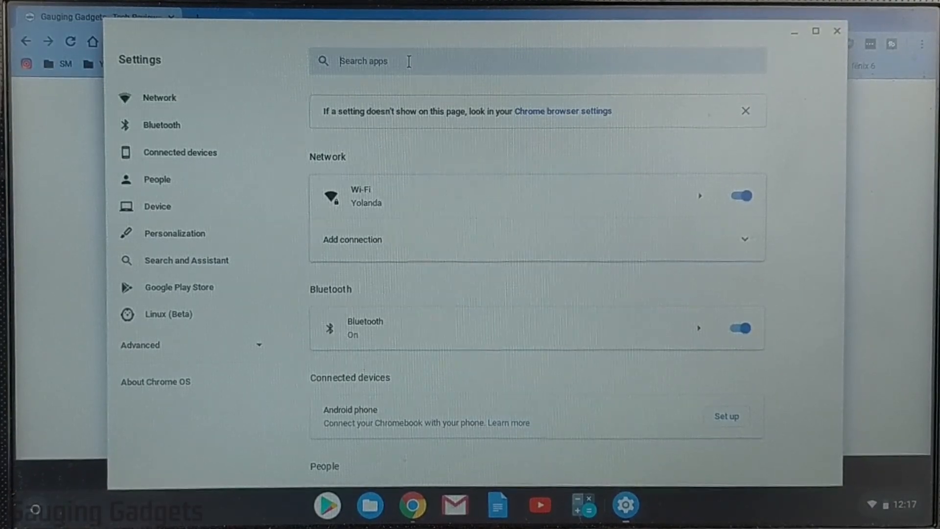
text(powerwash)
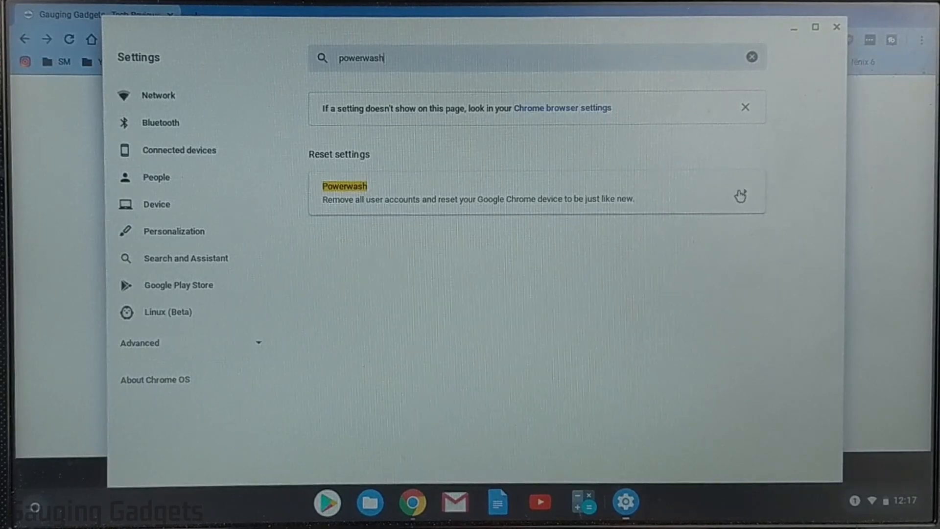
- Start Powerwash from the search result and accept the required device restart
click(343, 192)
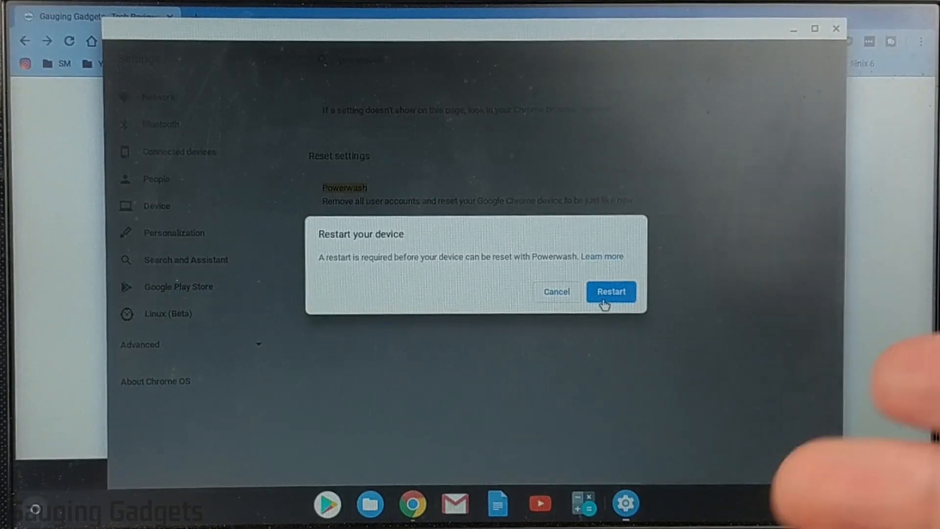
click(611, 292)
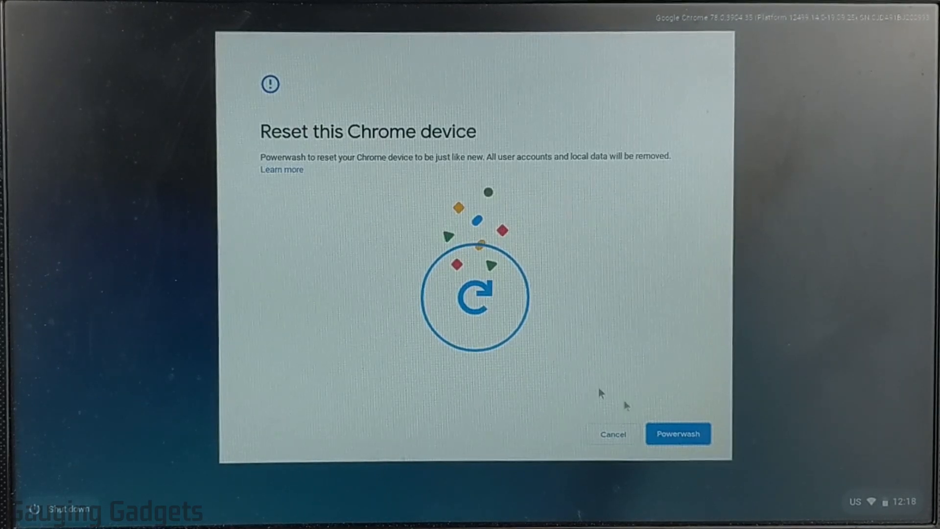
- Choose Powerwash and continue past the data-removal warning to wipe and reboot the device
click(677, 433)
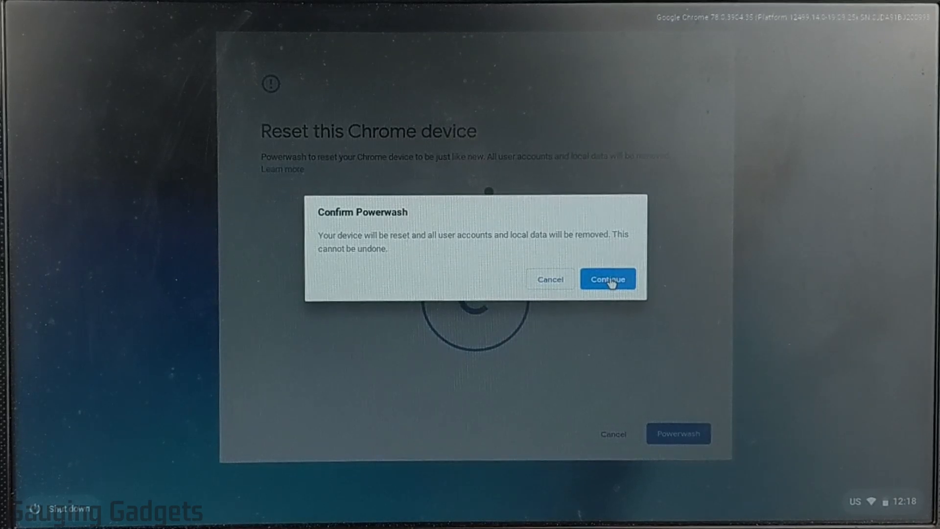
click(606, 278)
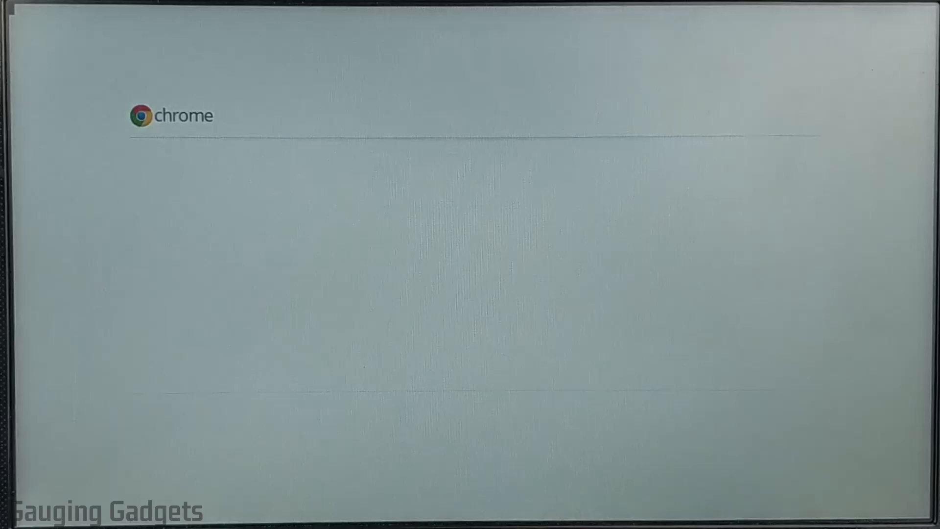